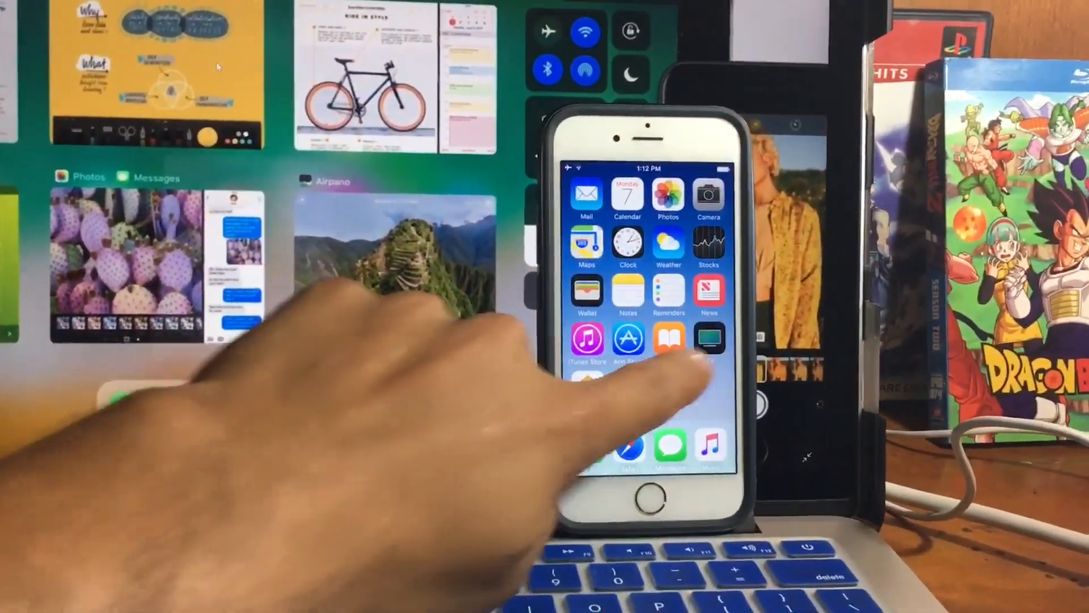
Browse to the Apple beta profile site in Safari and download the iOS Beta Software Profile.
scroll(left, 3)
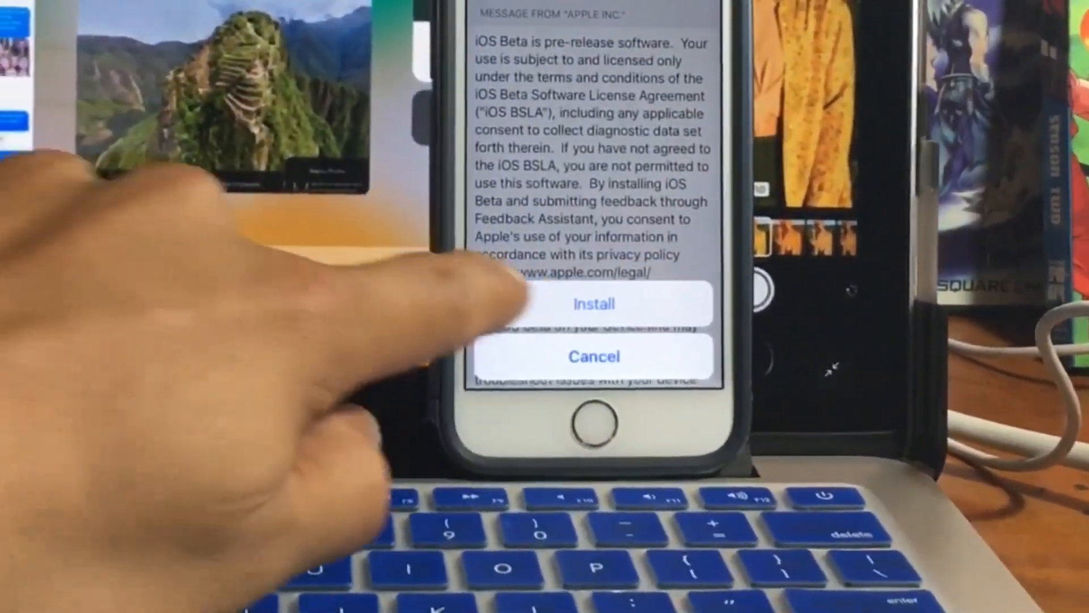
Accept the consent sheet to install the beta profile, then restart the iPhone.
click(592, 304)
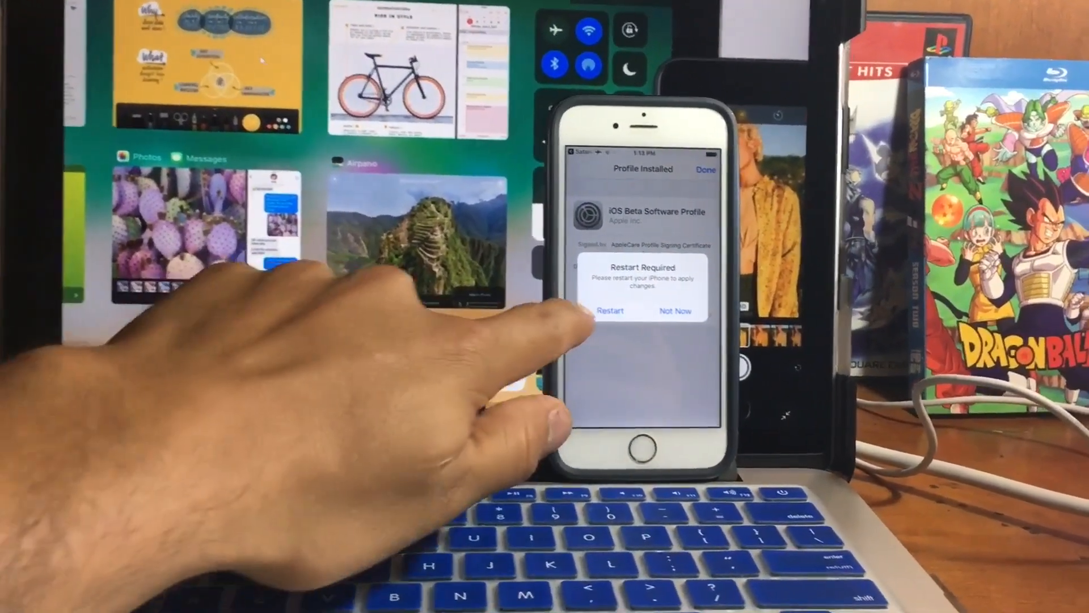
click(611, 311)
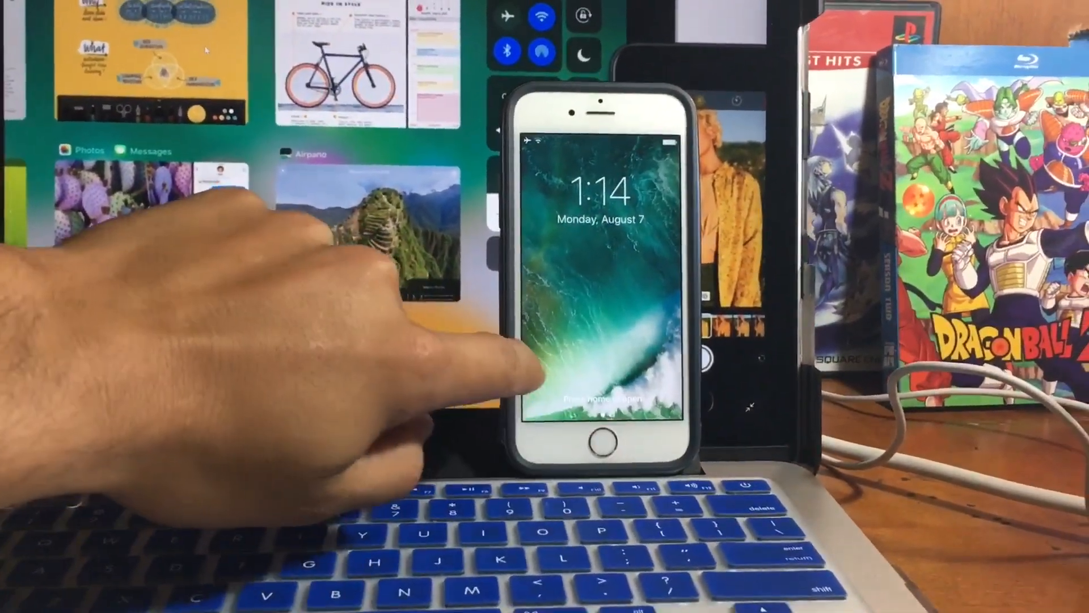
Go to Settings > General > Software Update and start Download and Install for iOS 11 Developer beta 5.
click(600, 442)
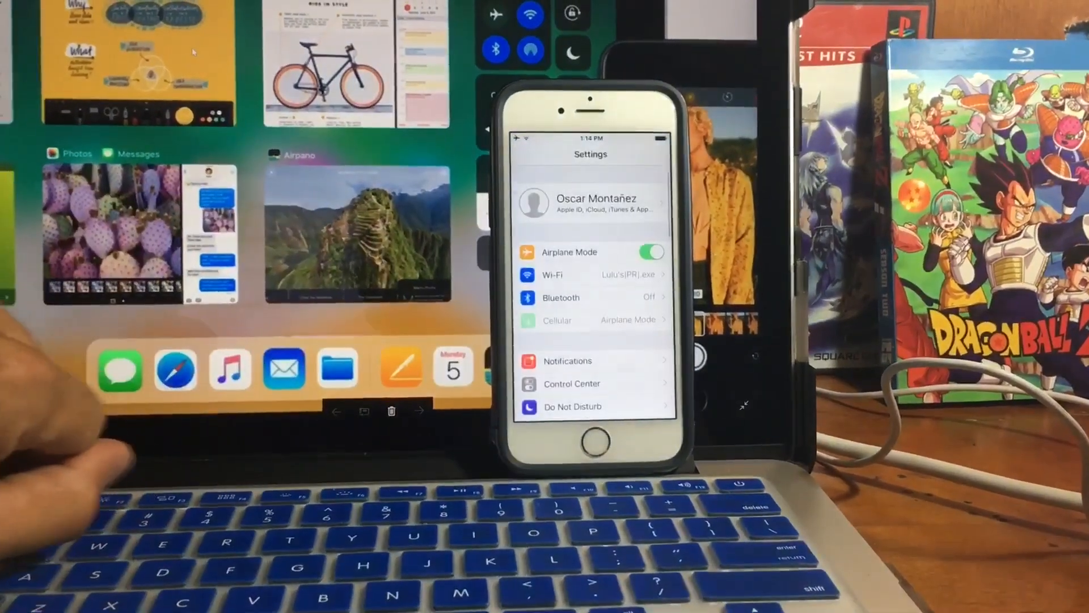
scroll(down, 3)
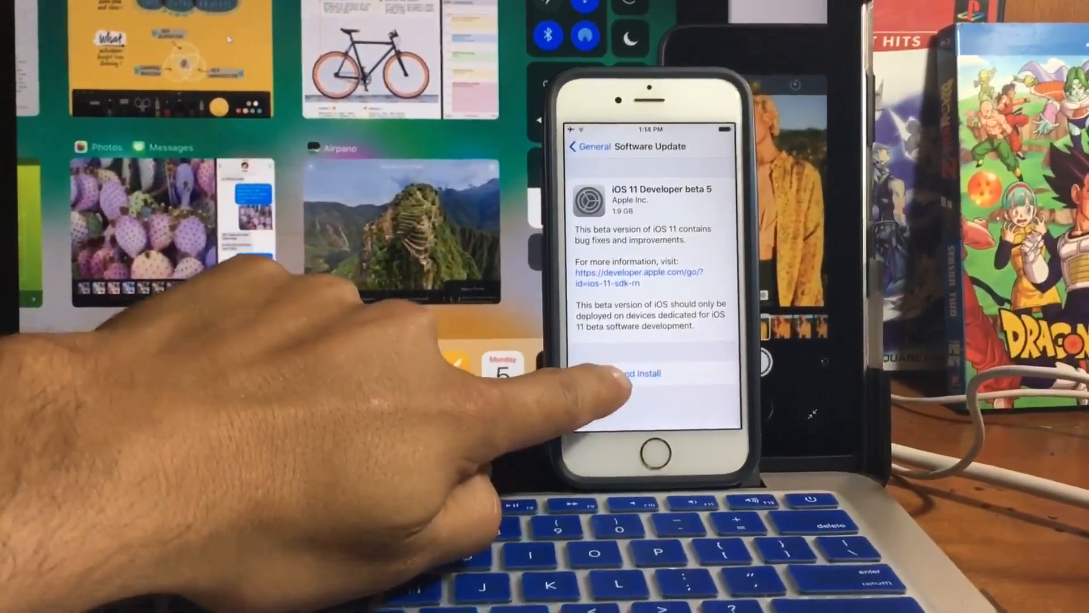
click(629, 374)
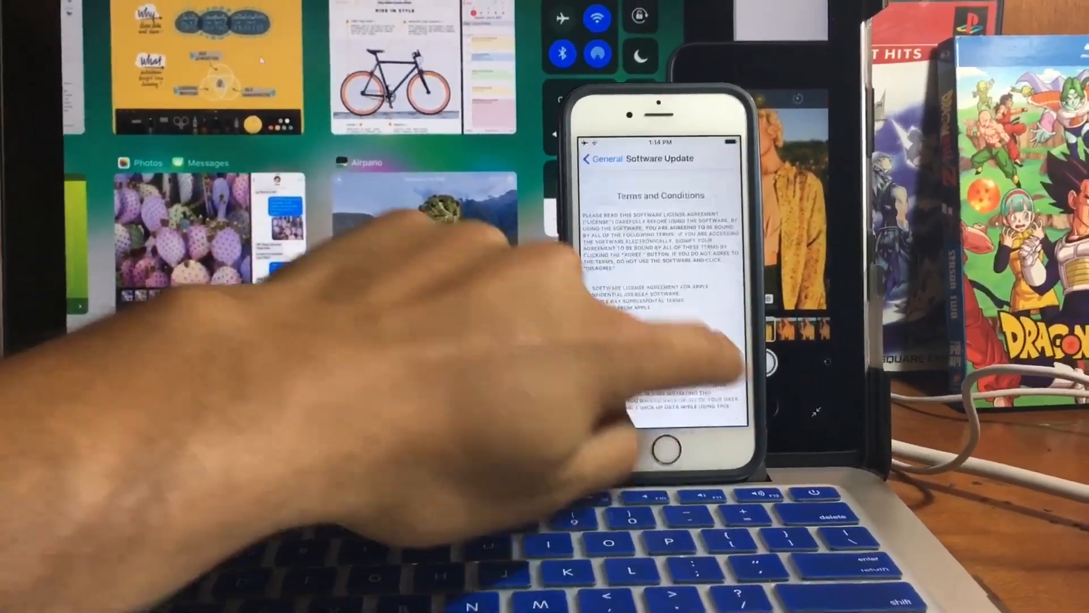